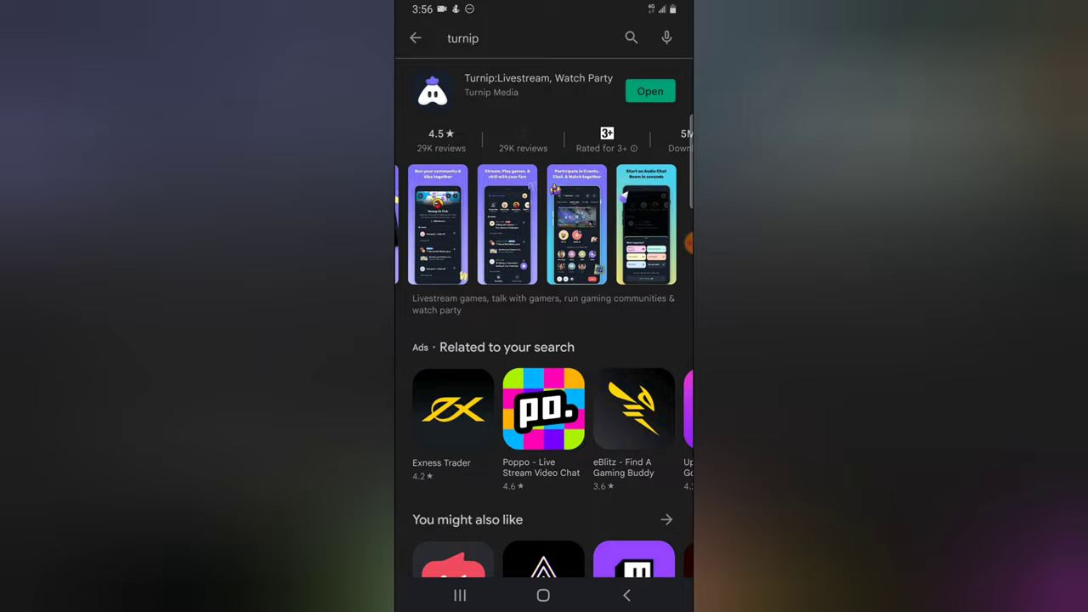
Launch Turnip from its Play Store page and swipe through the intro slides to the welcome screen
{"action": "left_click", "coordinate": [649, 92]}
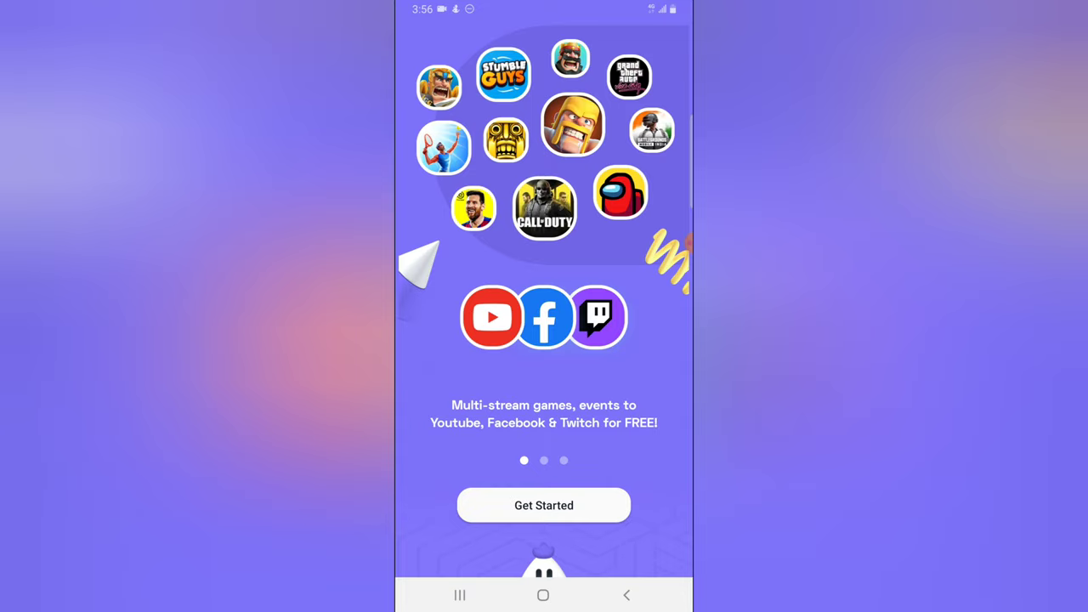
{"action": "scroll", "scroll_direction": "left", "scroll_amount": 3}
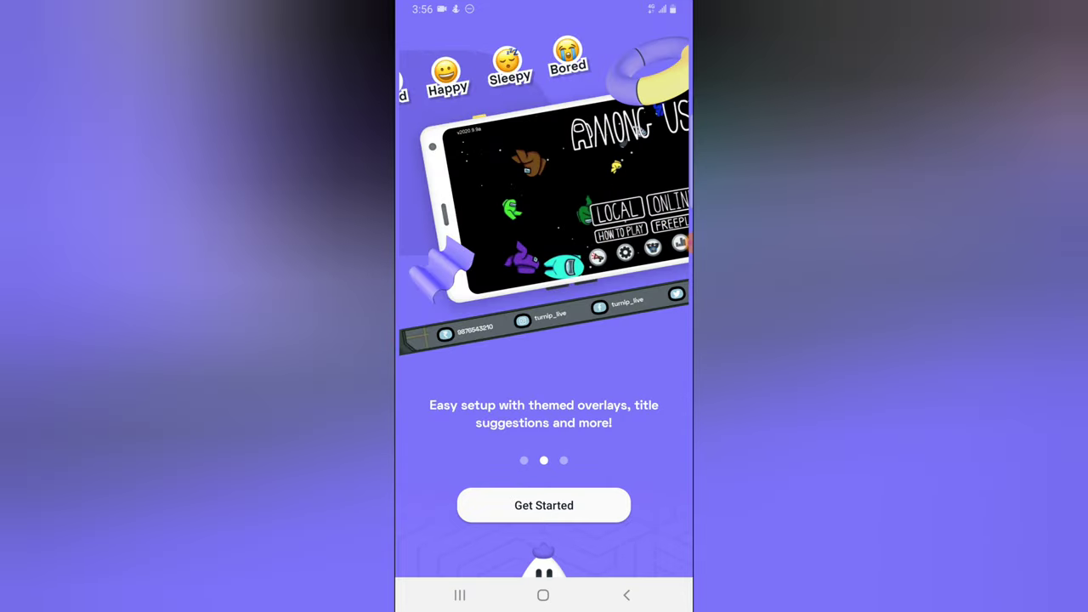
{"action": "scroll", "scroll_direction": "left", "scroll_amount": 3}
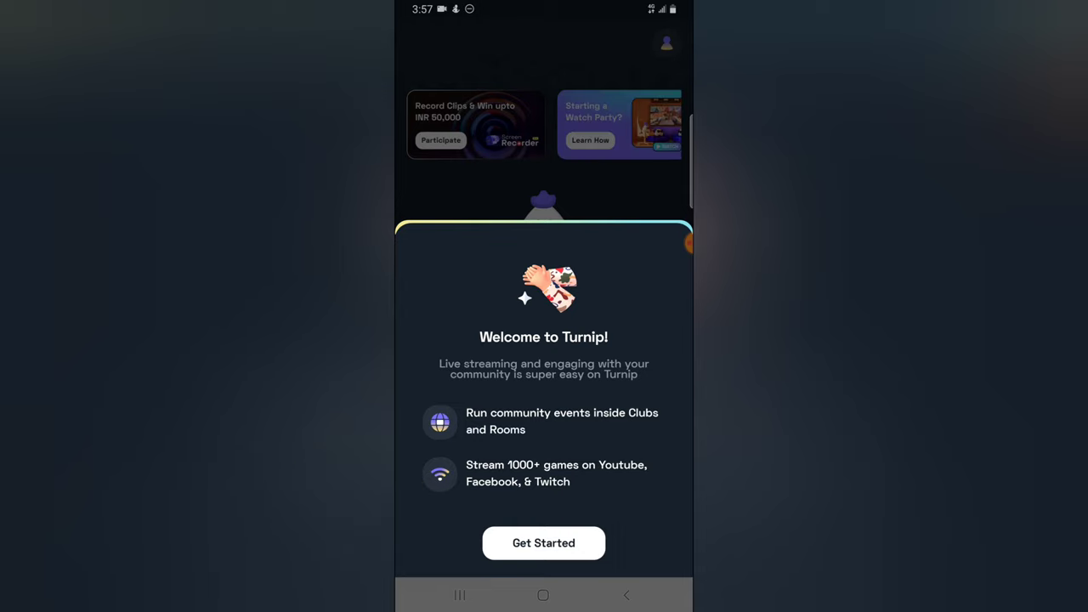
Get started, dismiss the IPL'22 Mega Auction announcement, and view Recorder Settings (1080p, 6 Mbps, 30 FPS)
{"action": "left_click", "coordinate": [544, 542]}
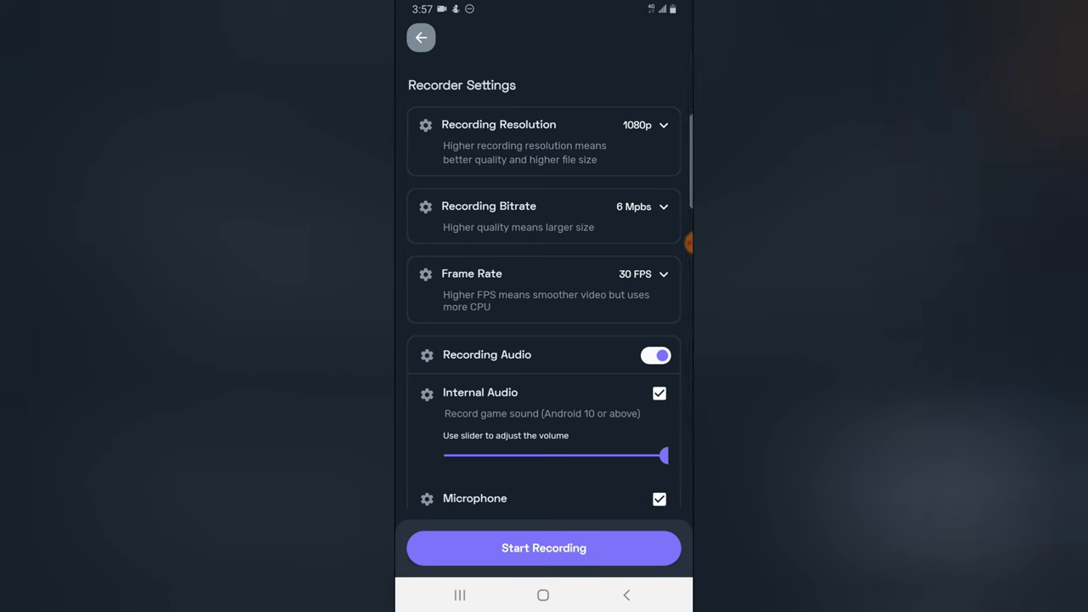
{"action": "left_click", "coordinate": [421, 35]}
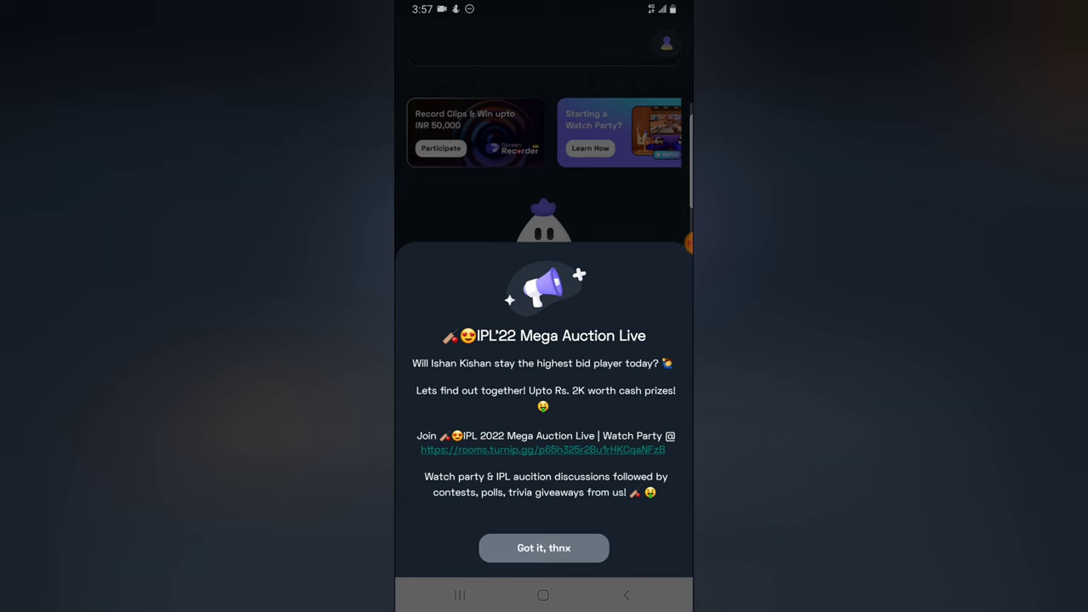
{"action": "left_click", "coordinate": [544, 547]}
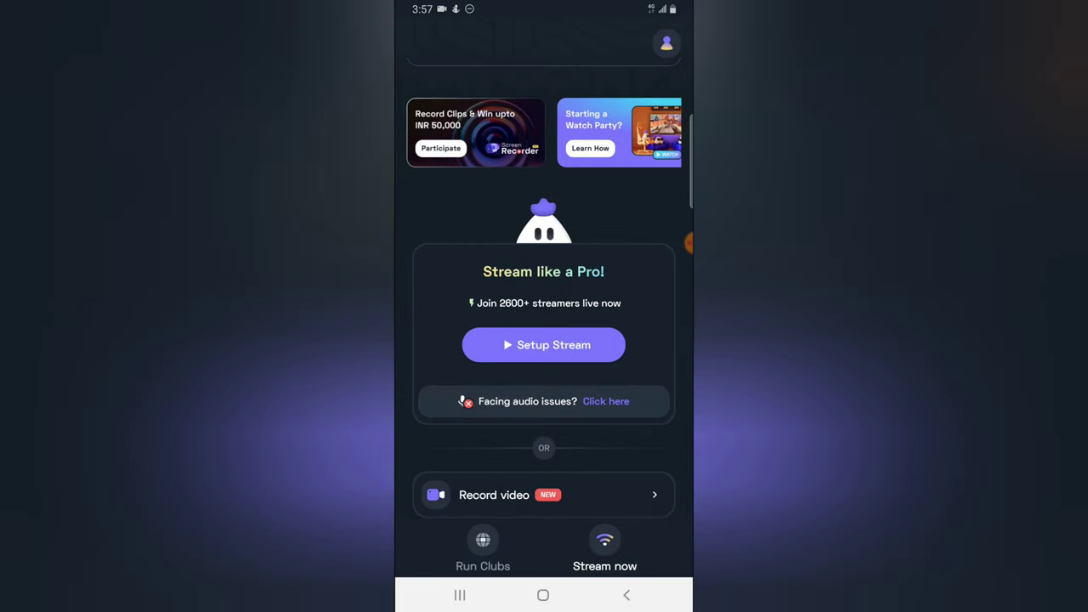
{"action": "left_click", "coordinate": [543, 494]}
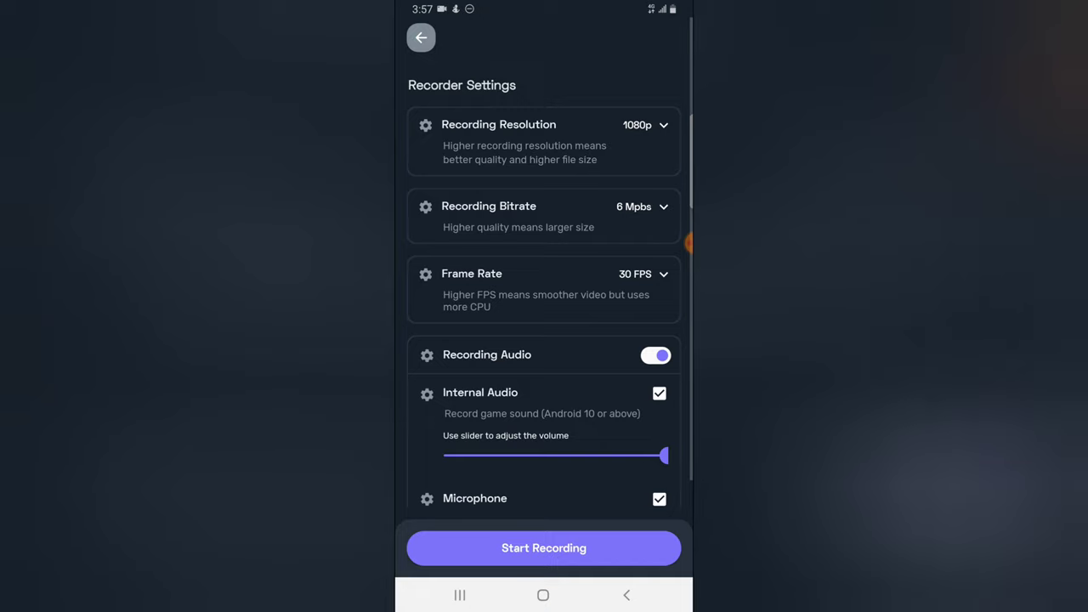
{"action": "scroll", "scroll_direction": "down", "scroll_amount": 3}
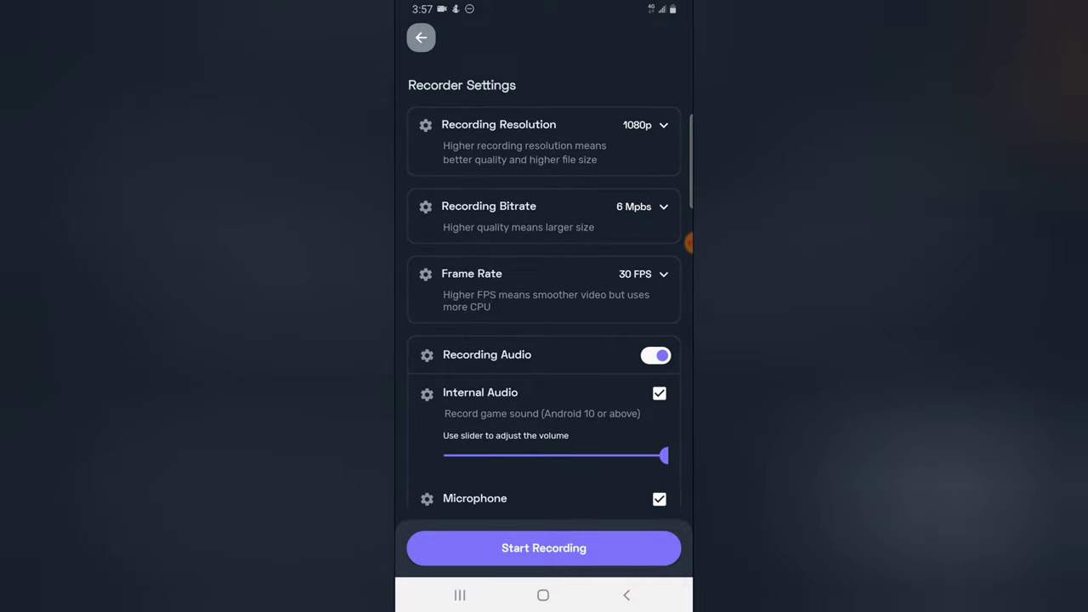
Try 480p recording resolution, restore 1080p, and return to the home screen
{"action": "left_click", "coordinate": [544, 139]}
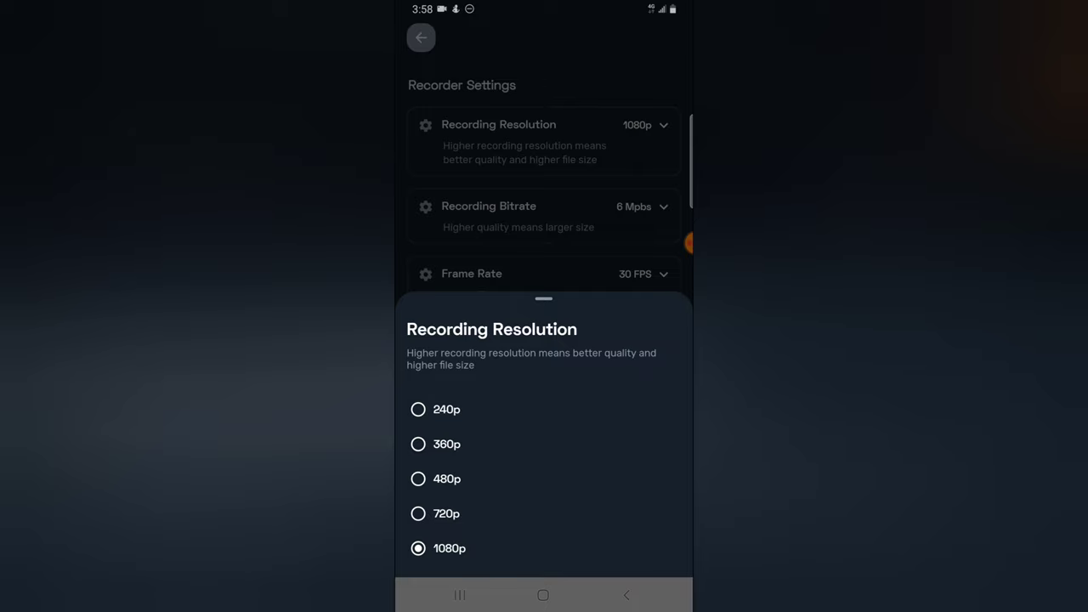
{"action": "left_click", "coordinate": [418, 479]}
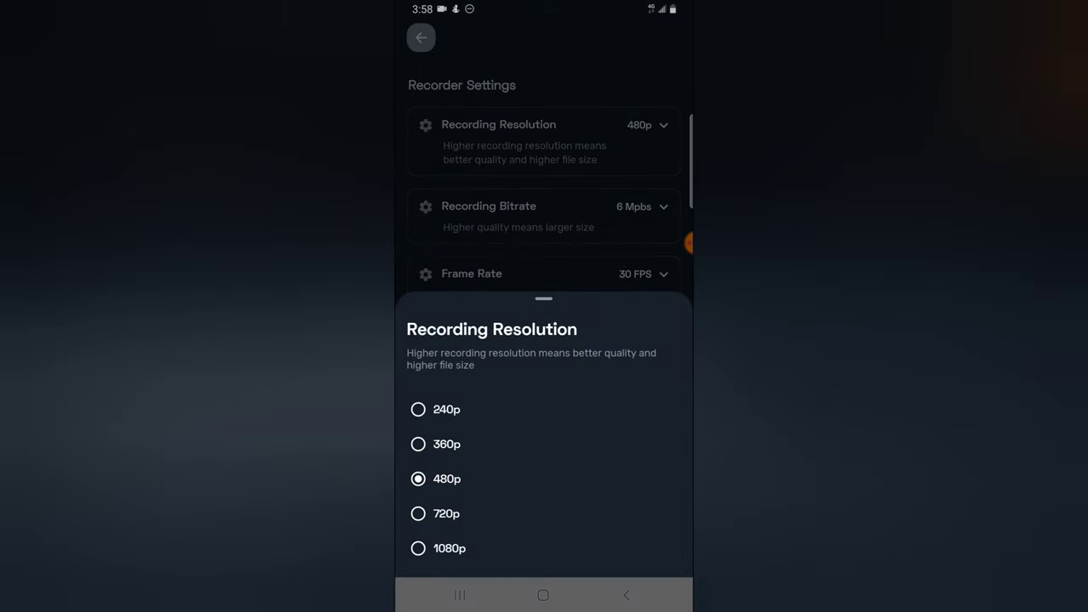
{"action": "left_click", "coordinate": [416, 547]}
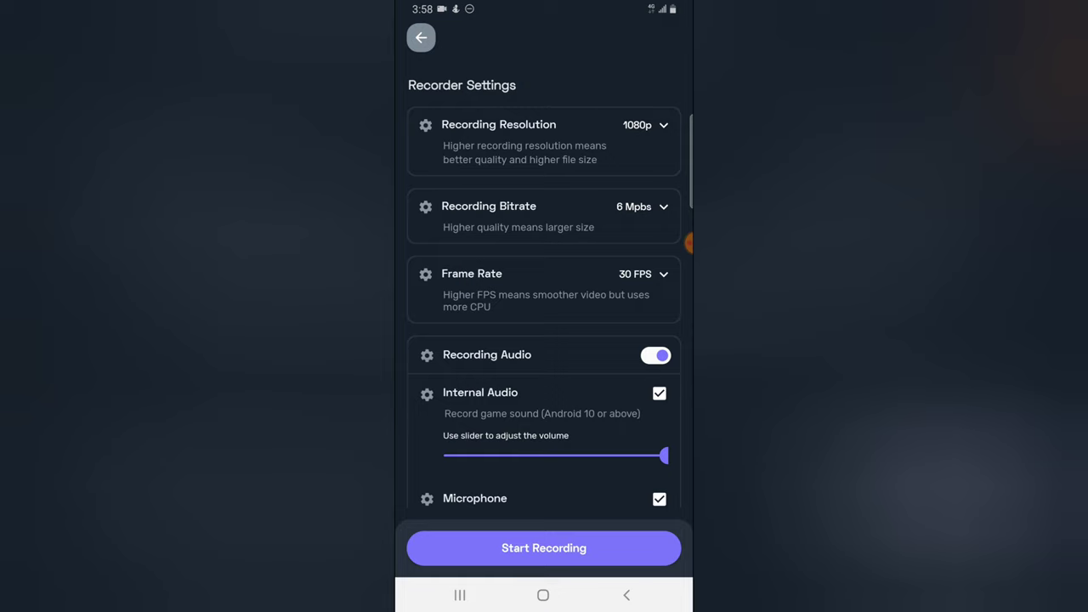
{"action": "left_click", "coordinate": [543, 141]}
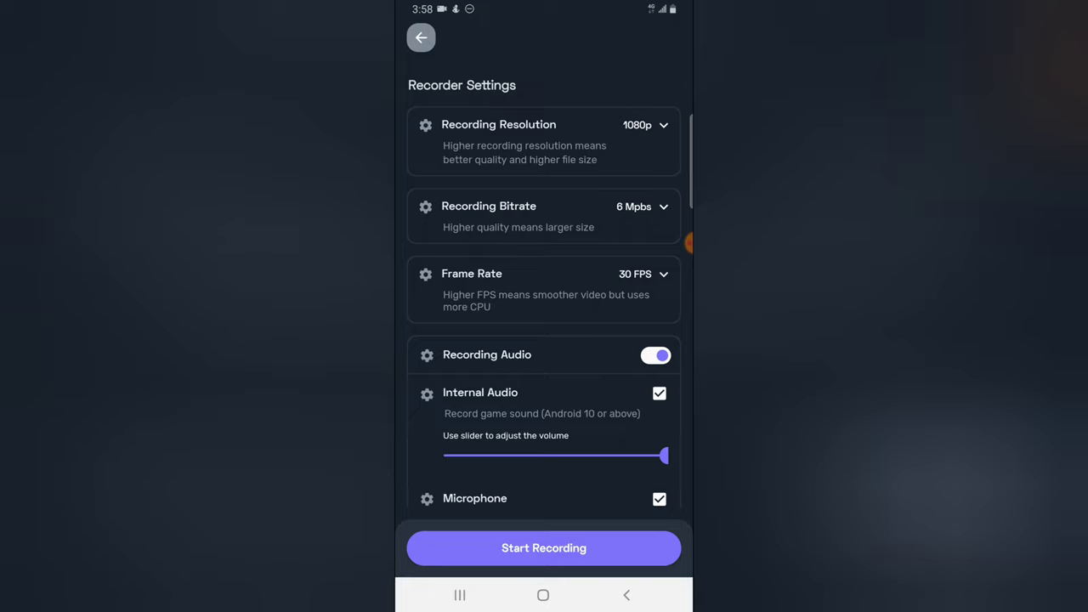
{"action": "left_click", "coordinate": [419, 37]}
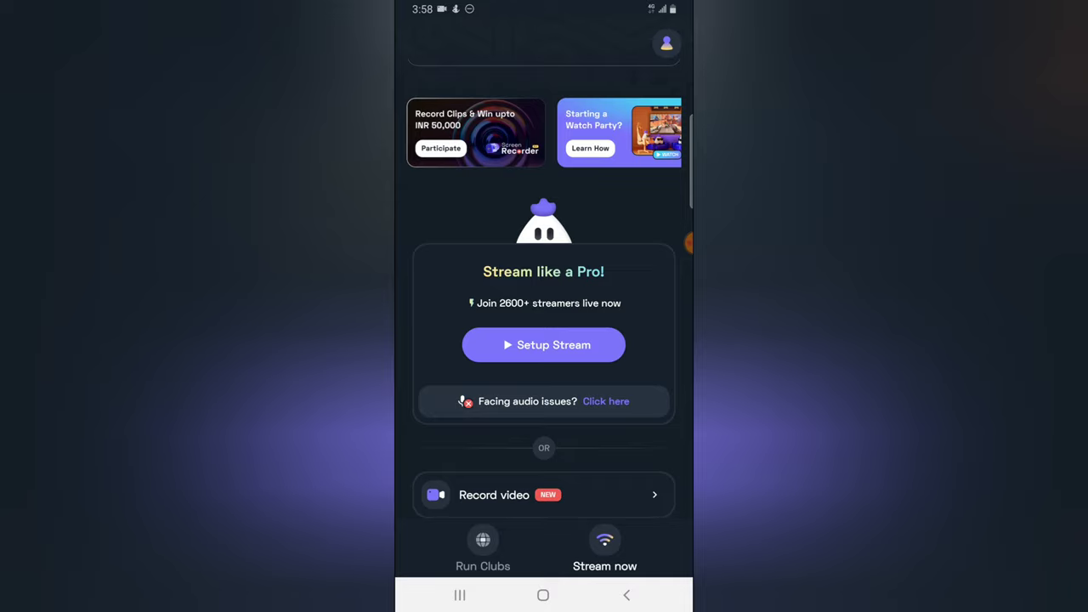
Start stream setup and browse the More Games list
{"action": "left_click", "coordinate": [544, 345]}
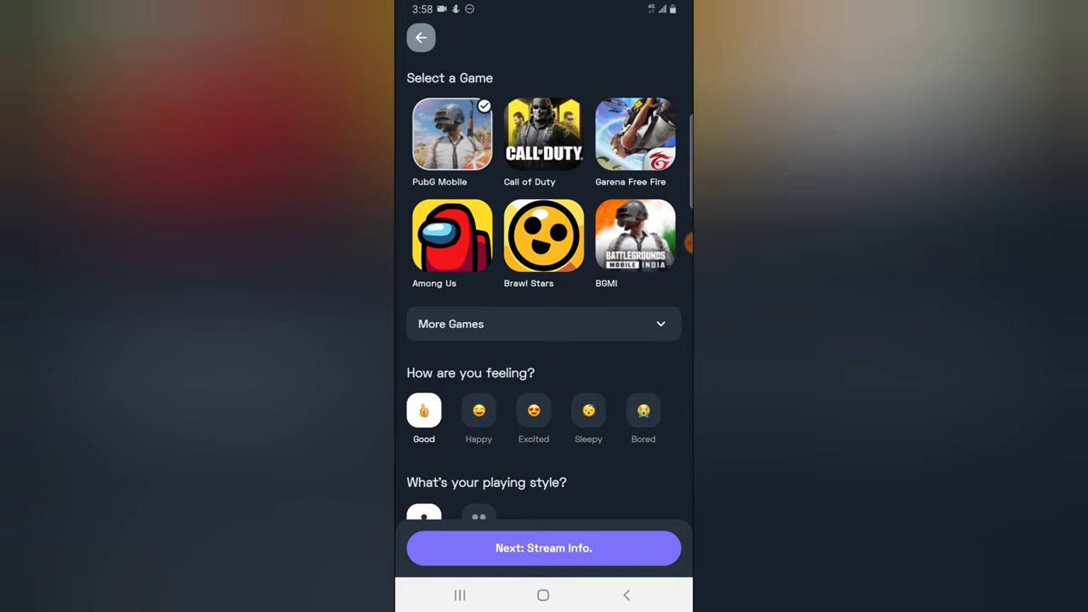
{"action": "left_click", "coordinate": [543, 323]}
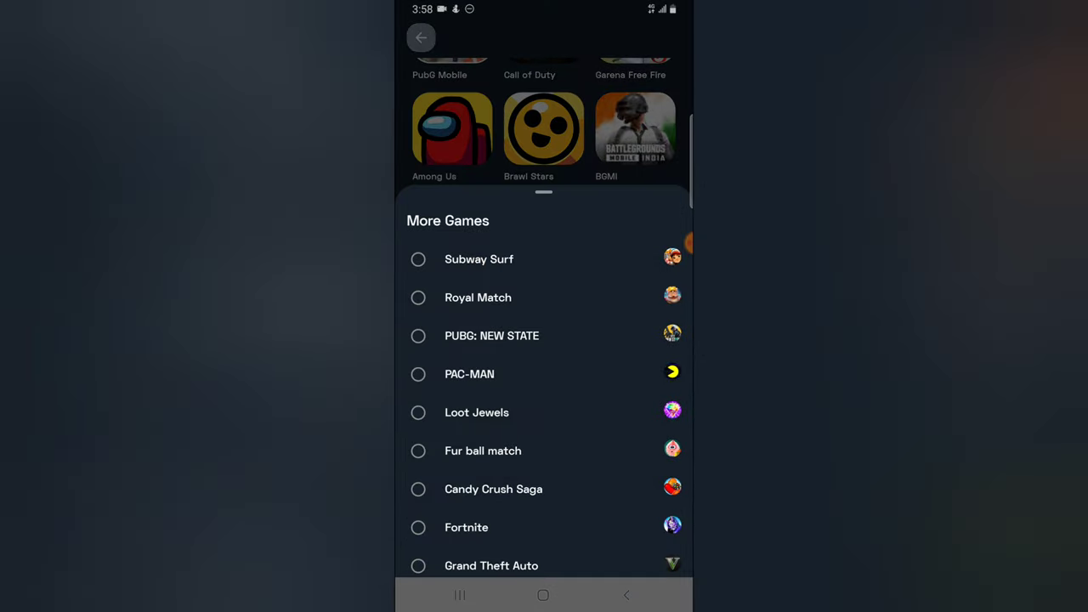
{"action": "scroll", "scroll_direction": "down", "scroll_amount": 3}
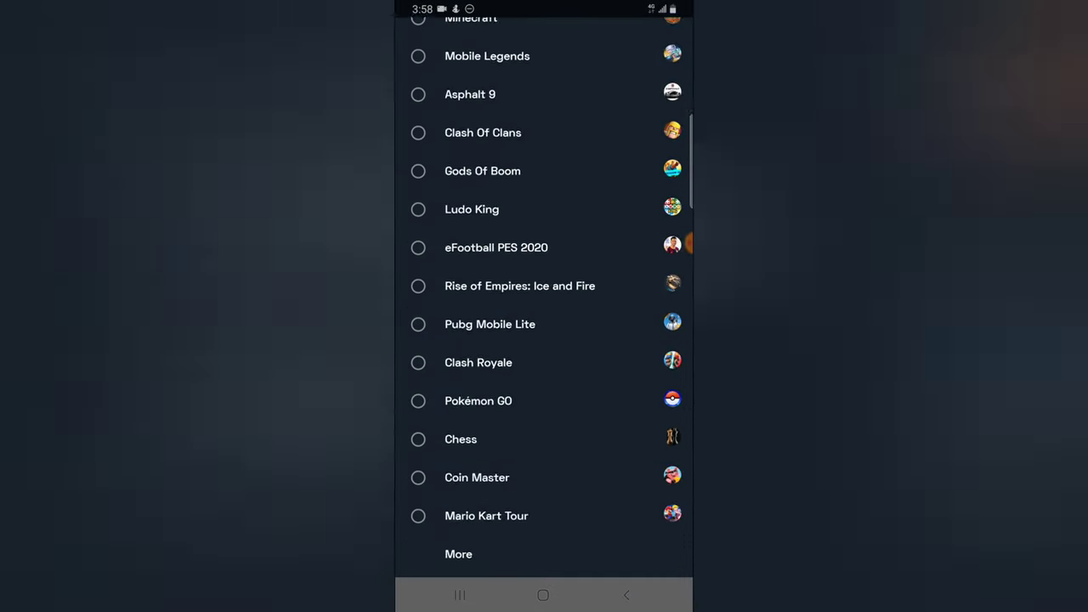
{"action": "left_click", "coordinate": [457, 554]}
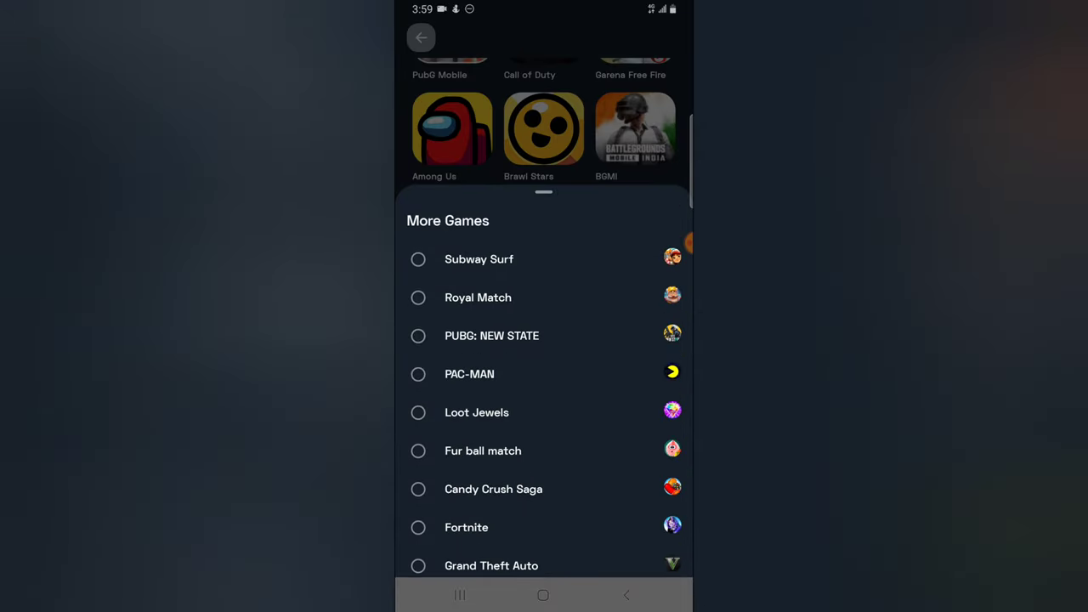
Collapse the More Games sheet and pick Call of Duty instead of PUBG Mobile
{"action": "left_click", "coordinate": [544, 218]}
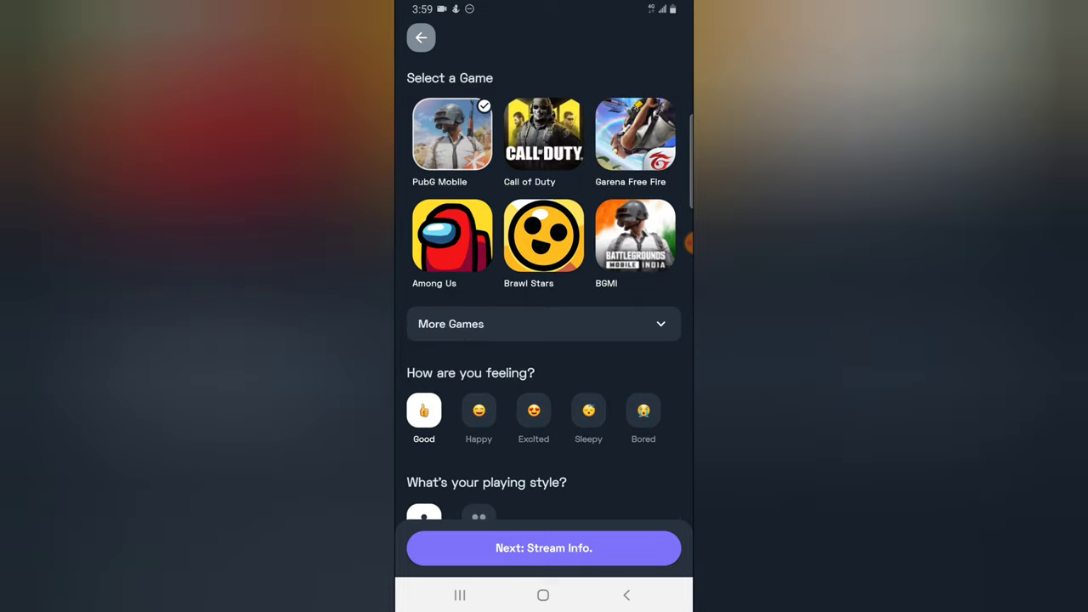
{"action": "left_click", "coordinate": [544, 133]}
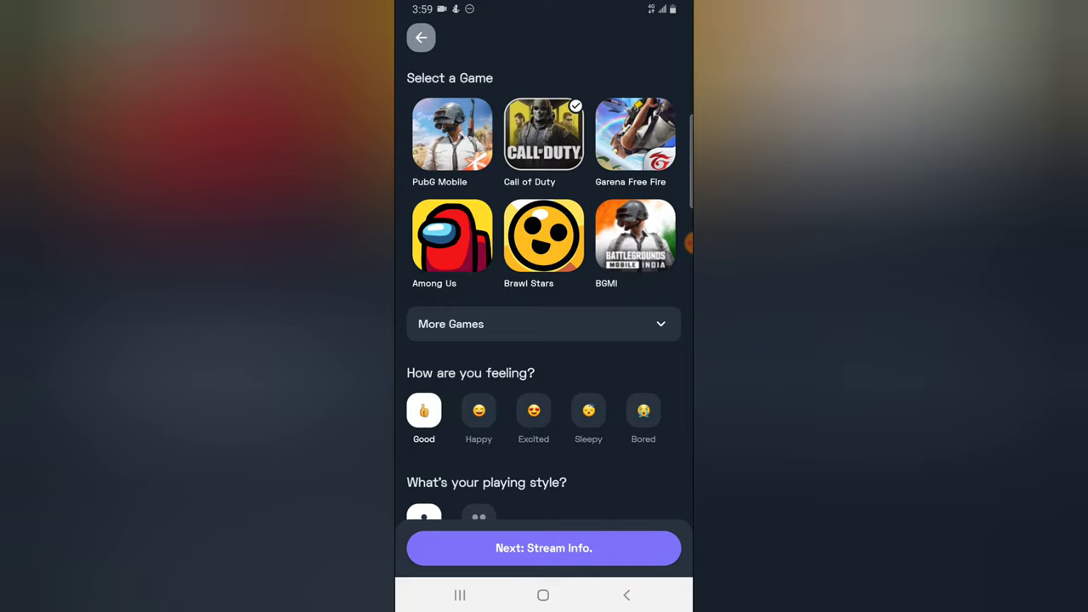
Advance past the prefilled Call of Duty title and description to Stream Settings
{"action": "left_click", "coordinate": [544, 548]}
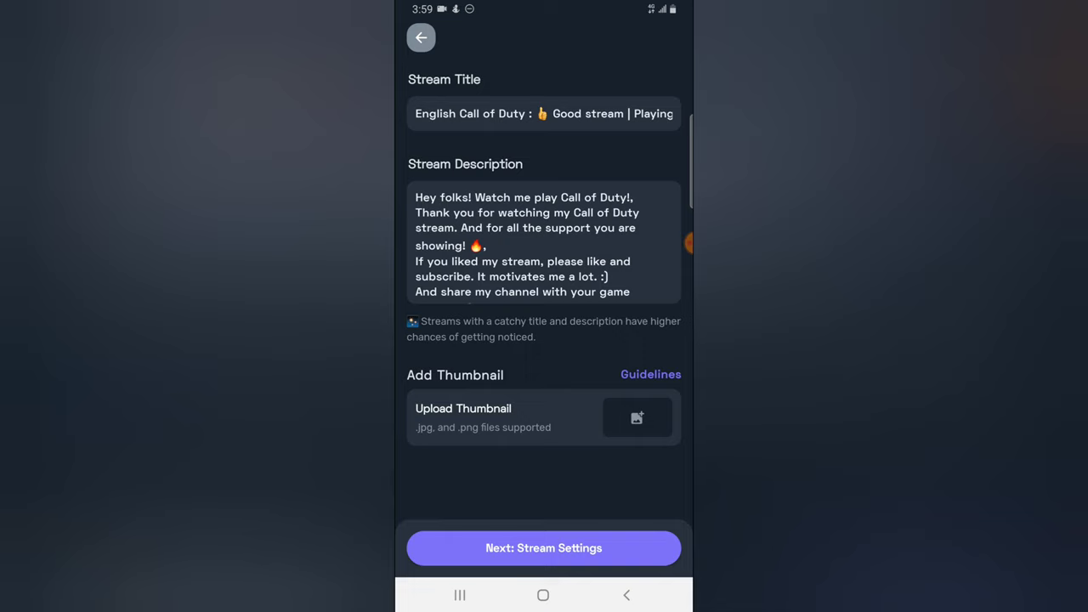
{"action": "left_click", "coordinate": [494, 112]}
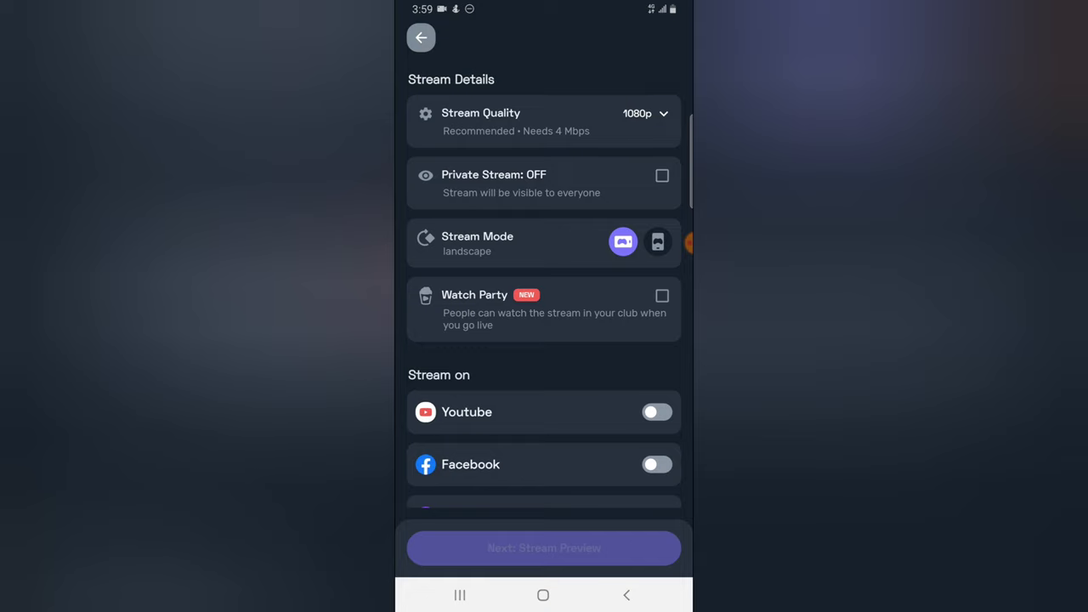
Switch stream mode to portrait and back to landscape, then start connecting Facebook to reach its login prompt
{"action": "scroll", "scroll_direction": "down", "scroll_amount": 3}
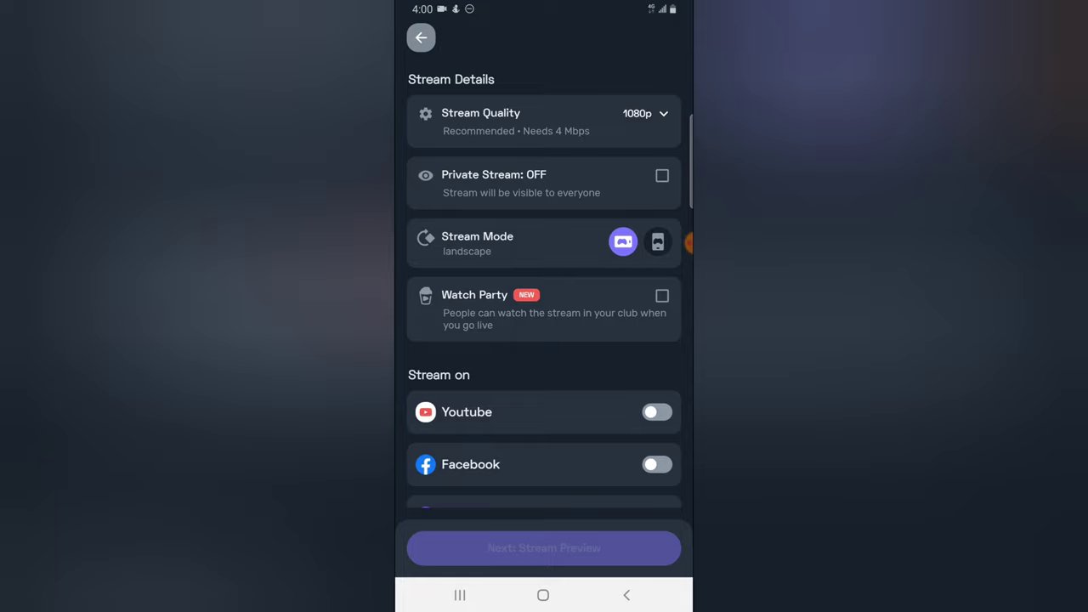
{"action": "left_click", "coordinate": [656, 241]}
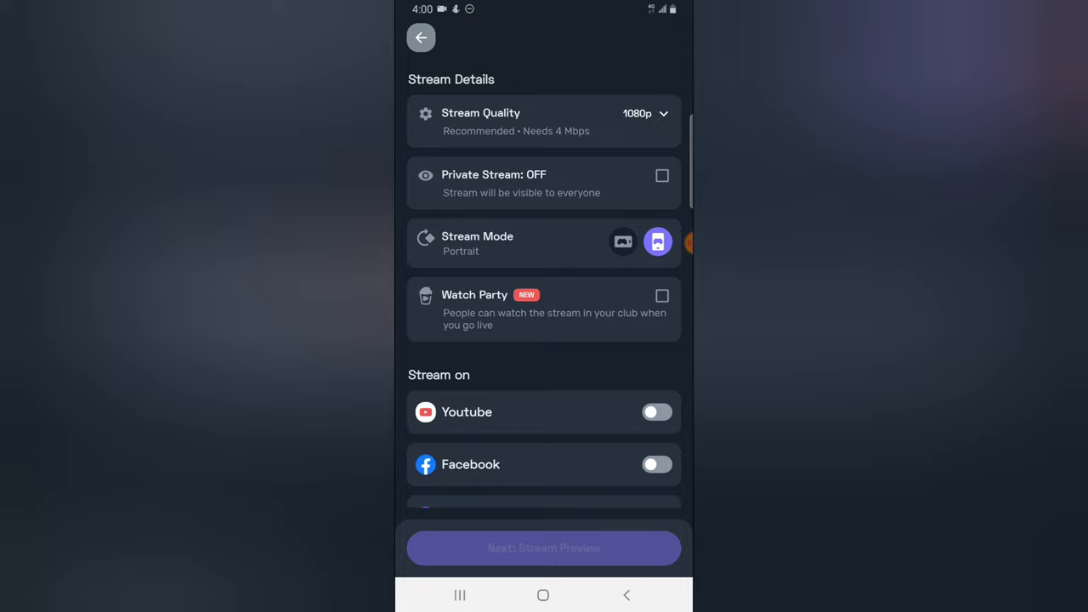
{"action": "left_click", "coordinate": [622, 241]}
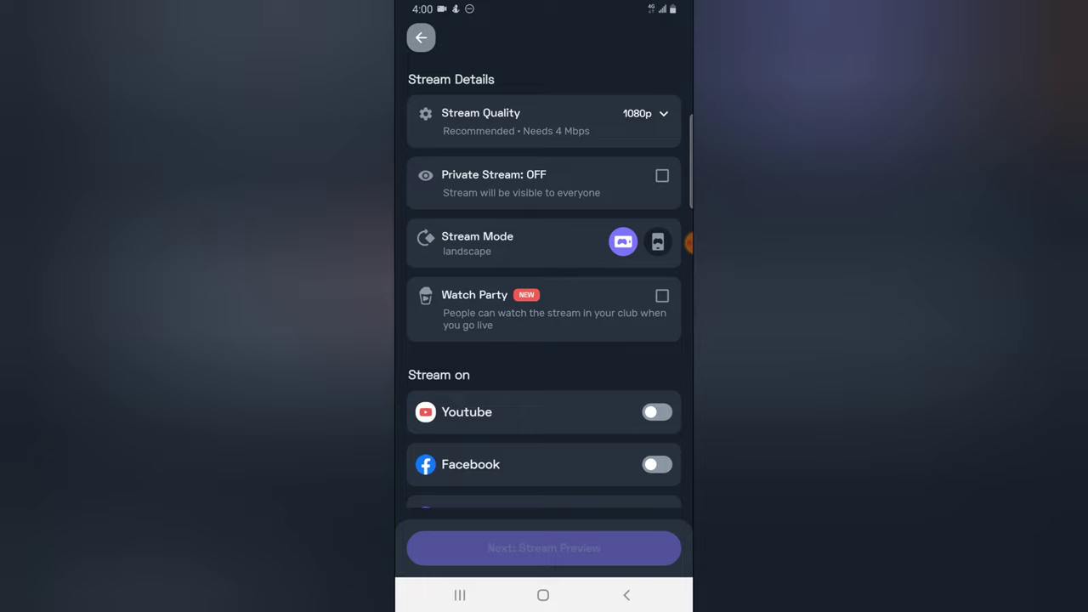
{"action": "left_click", "coordinate": [656, 241]}
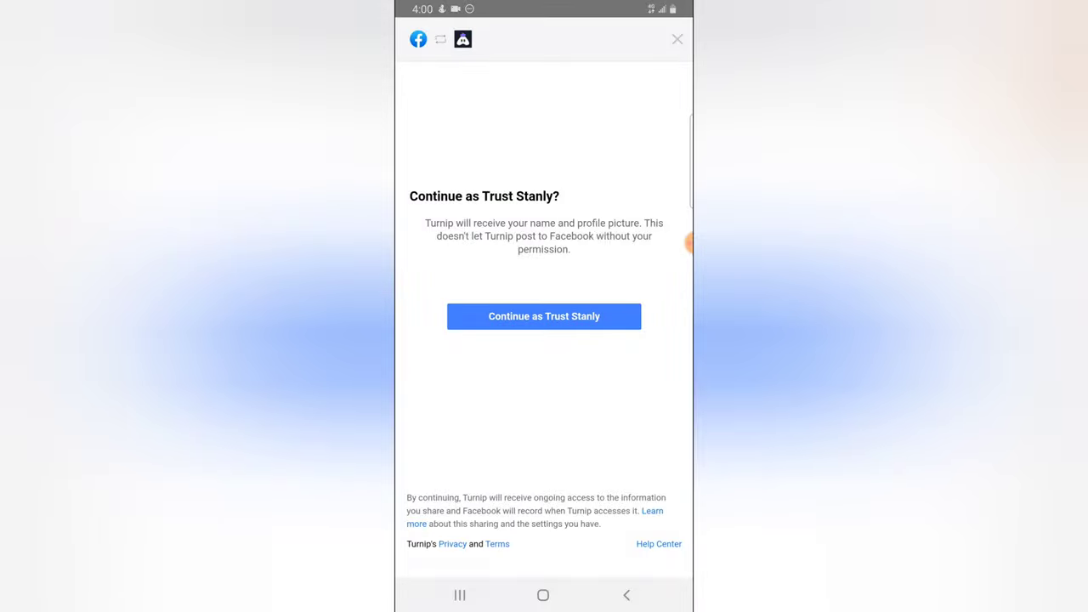
Cancel the Facebook sign-in, dismiss the error, and back out of stream setup to the home screen
{"action": "left_click", "coordinate": [676, 39]}
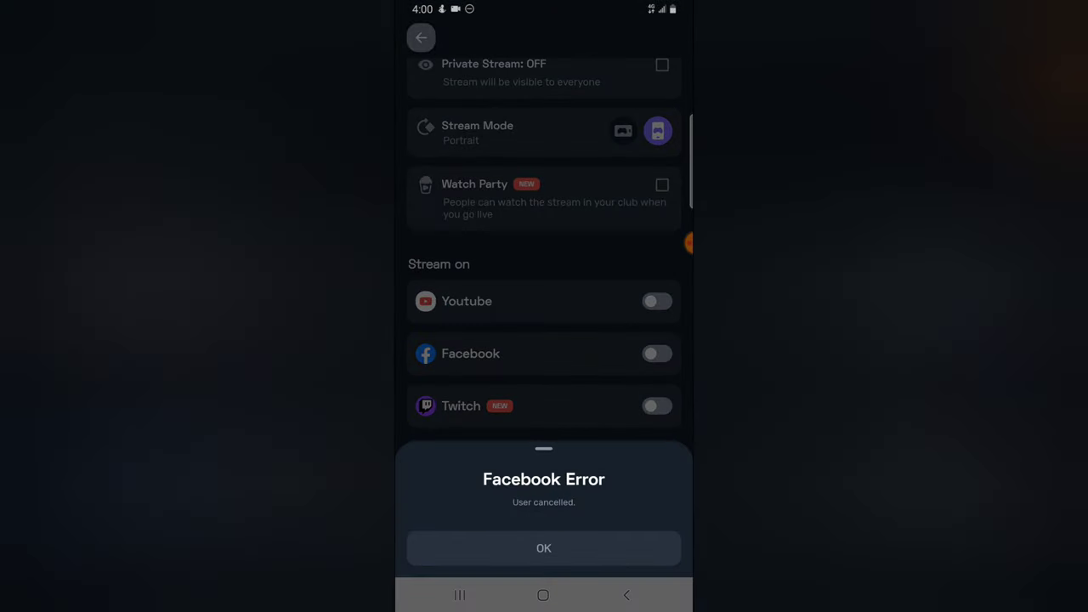
{"action": "left_click", "coordinate": [544, 547]}
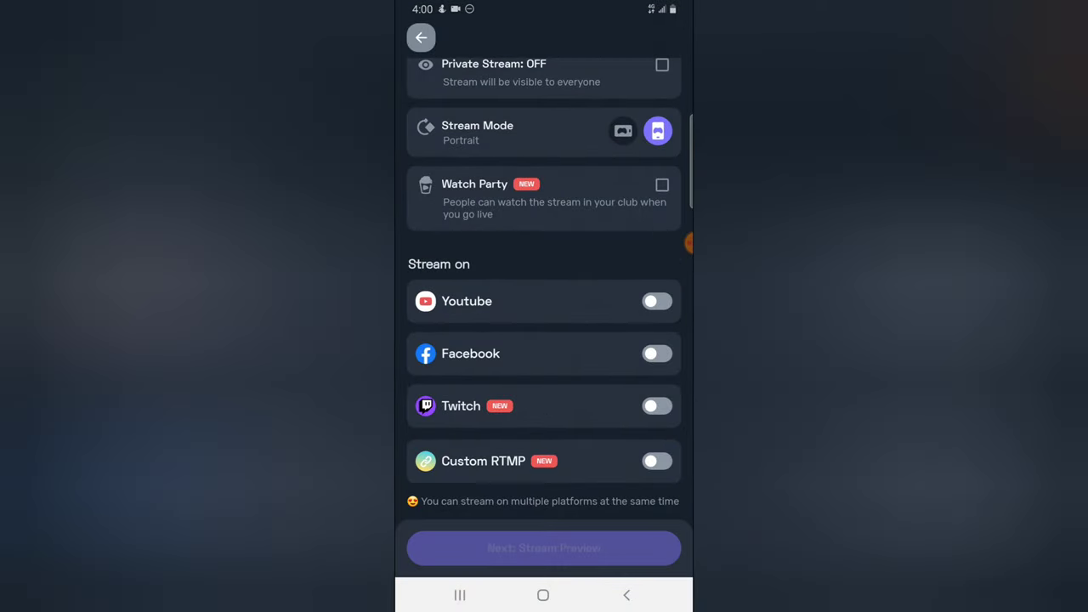
{"action": "left_click", "coordinate": [422, 38]}
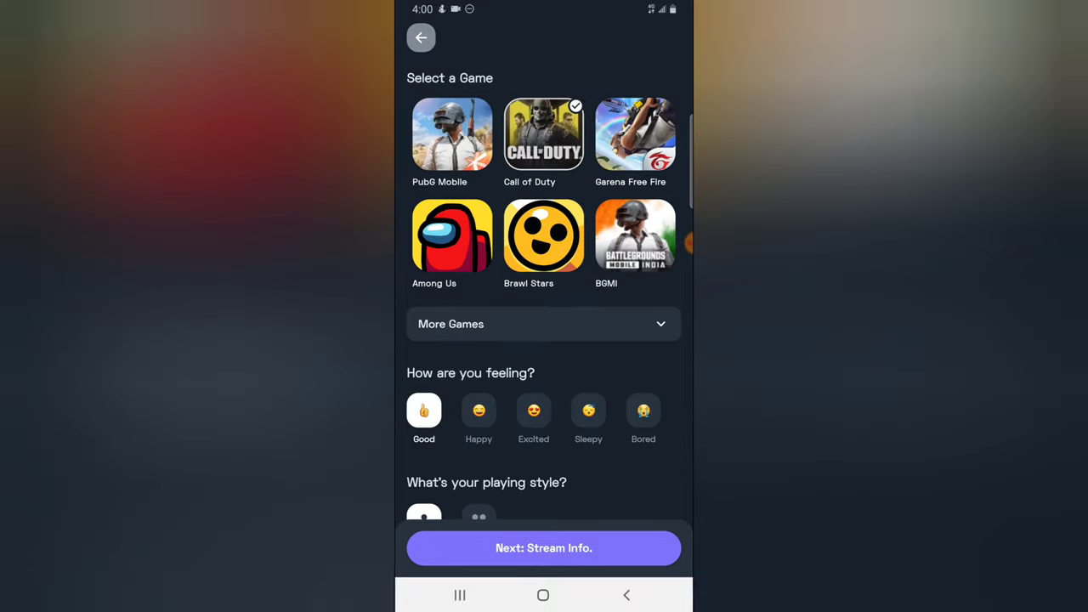
{"action": "left_click", "coordinate": [422, 37]}
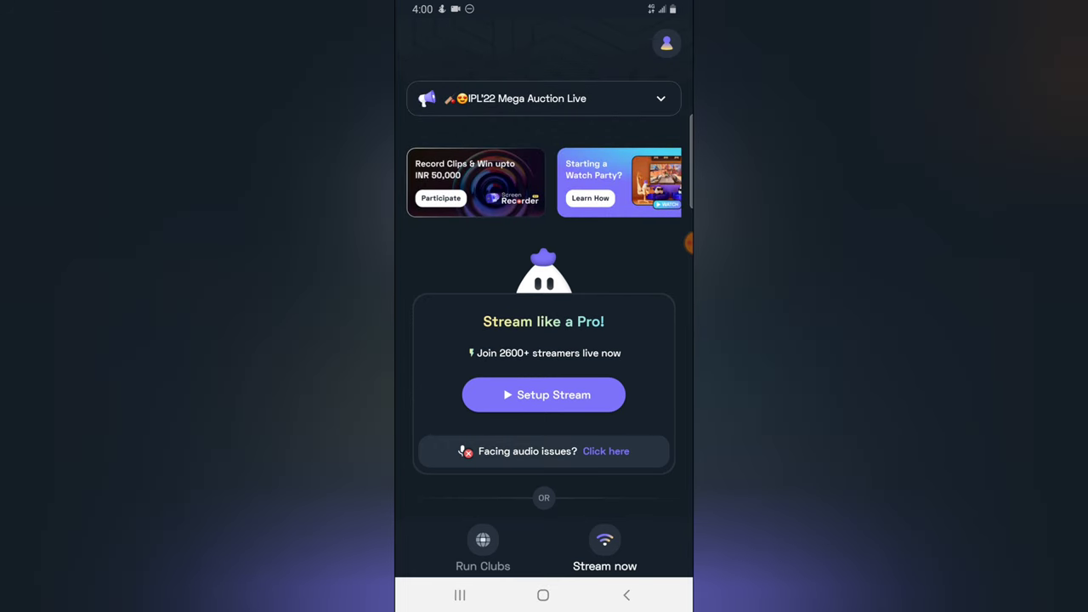
View the profile's Streaming Accounts showing no YouTube, Facebook or Twitch account added
{"action": "left_click", "coordinate": [482, 541]}
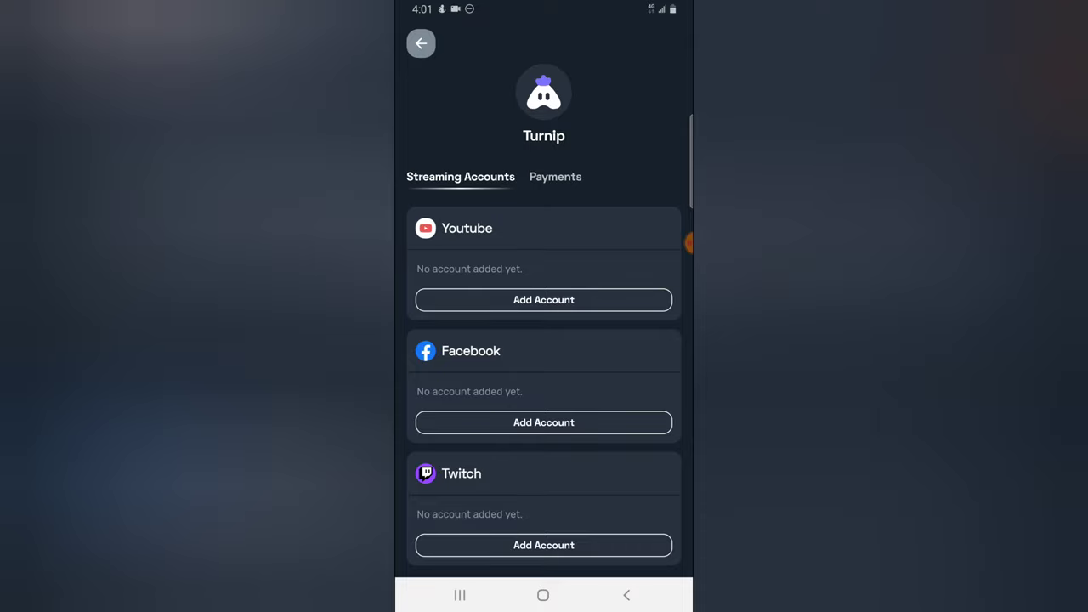
{"action": "scroll", "scroll_direction": "down", "scroll_amount": 3}
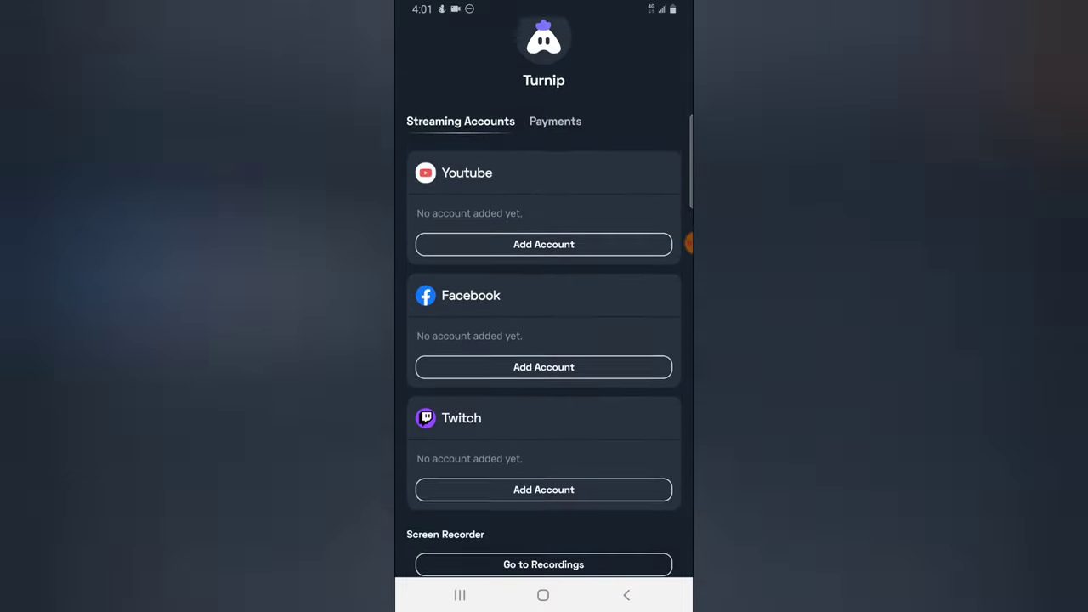
{"action": "scroll", "scroll_direction": "down", "scroll_amount": 3}
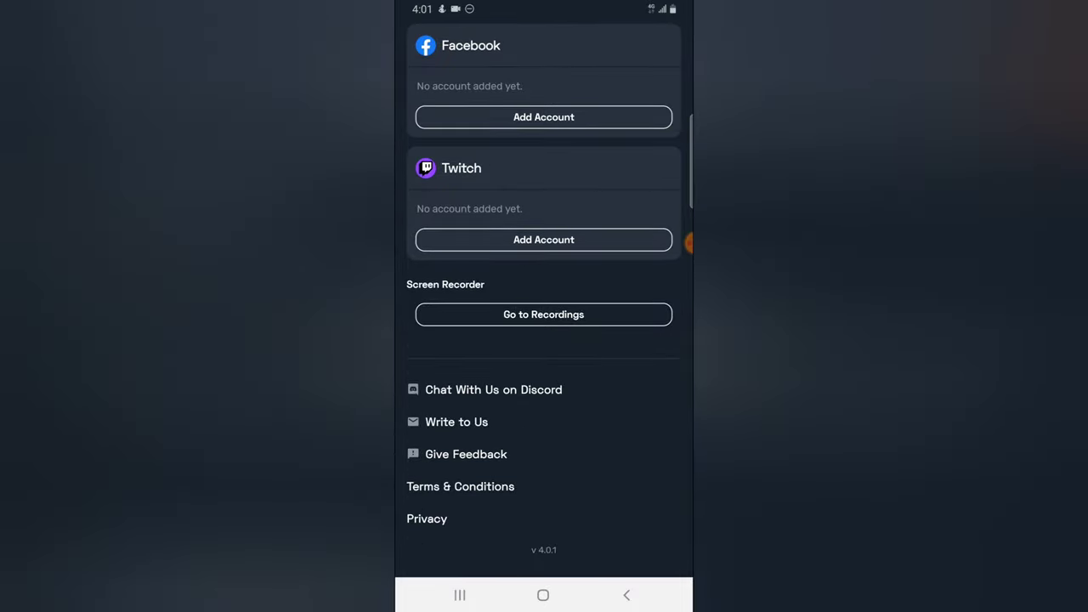